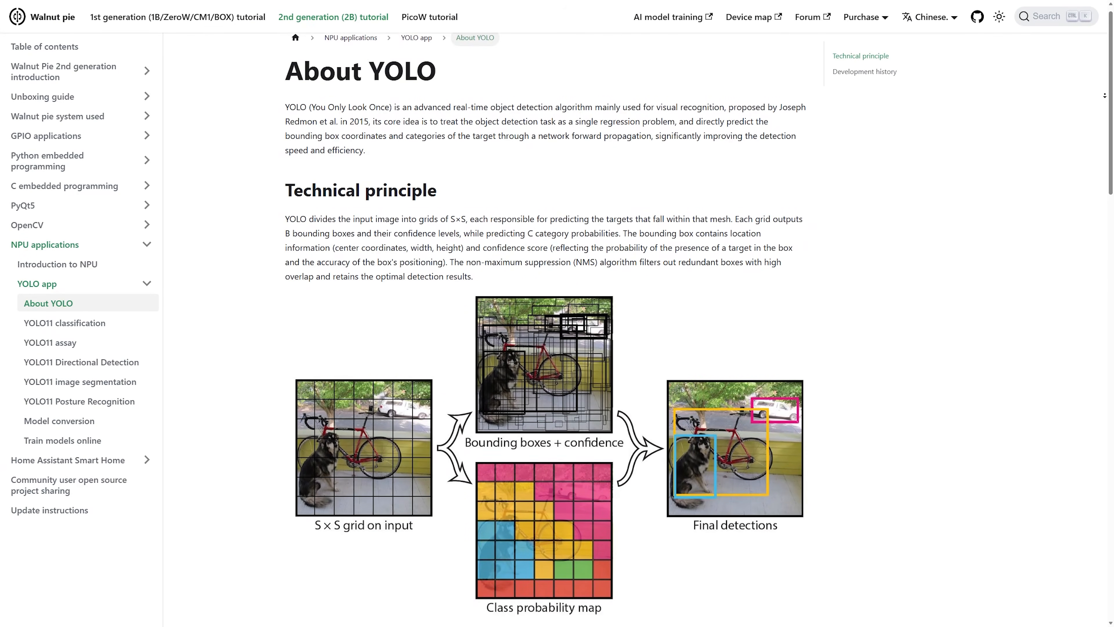
Close the cat photo in the Image Viewer, leaving the Walnut Pi desktop empty
scroll("down", 3)
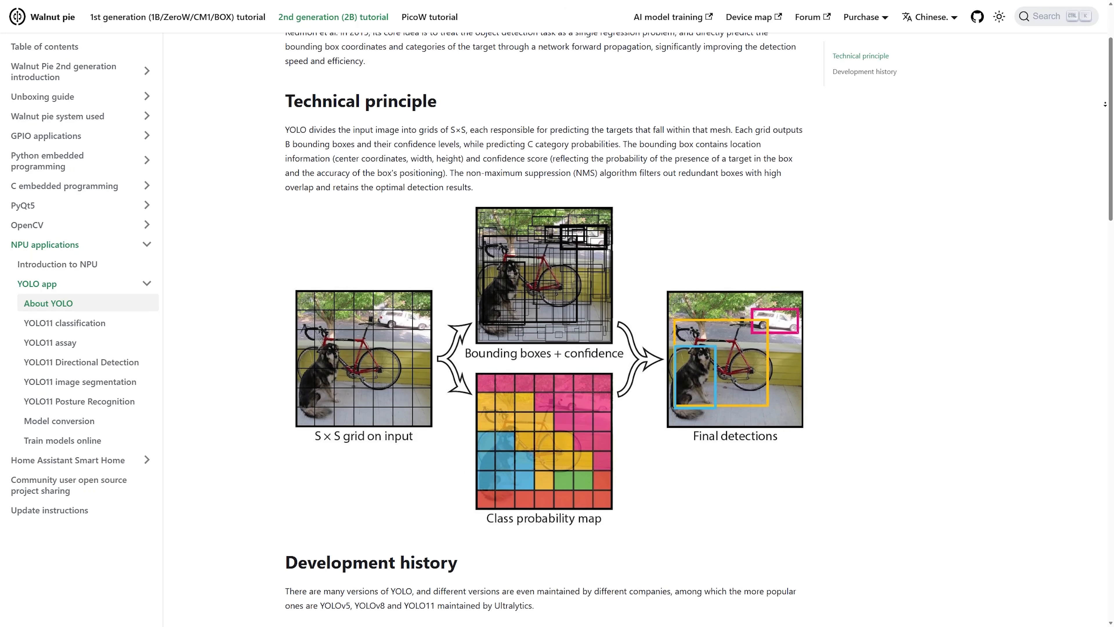
scroll("down", 3)
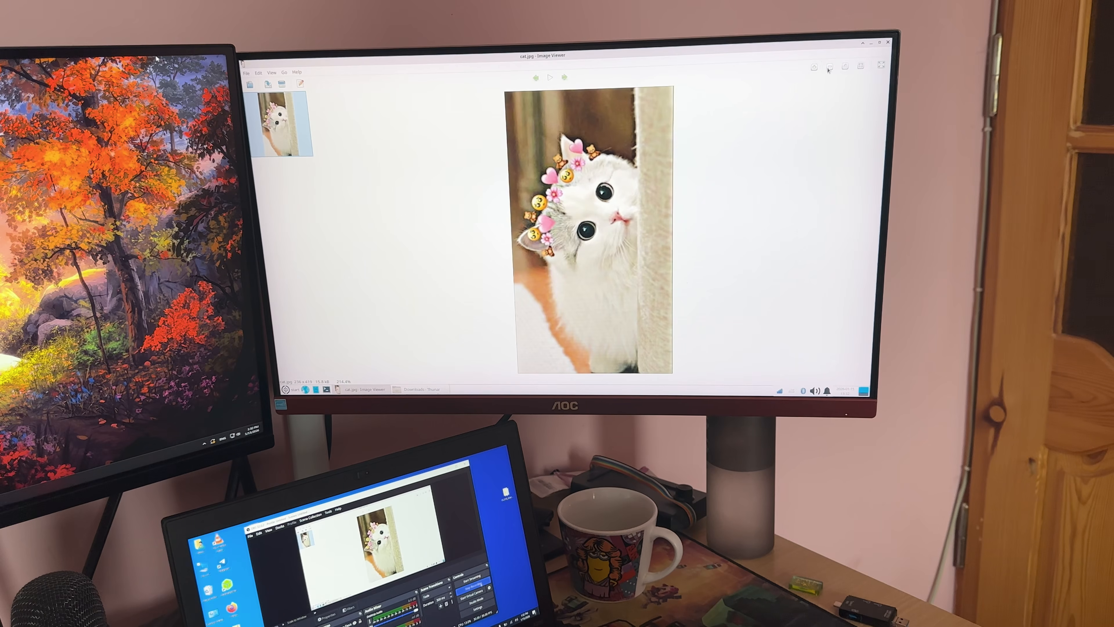
left_click(889, 42)
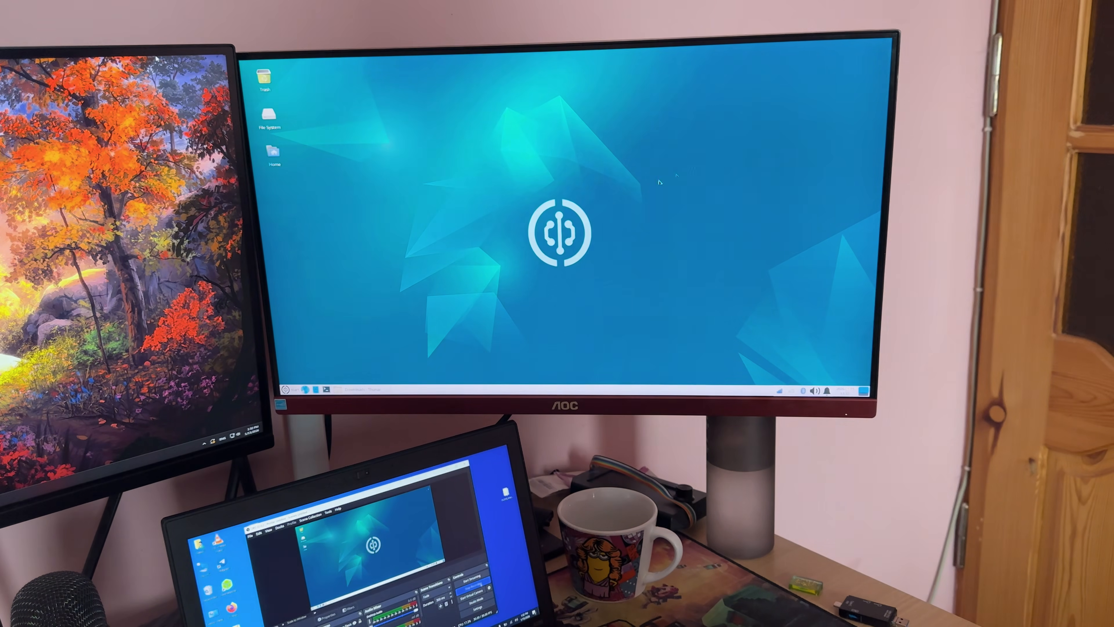